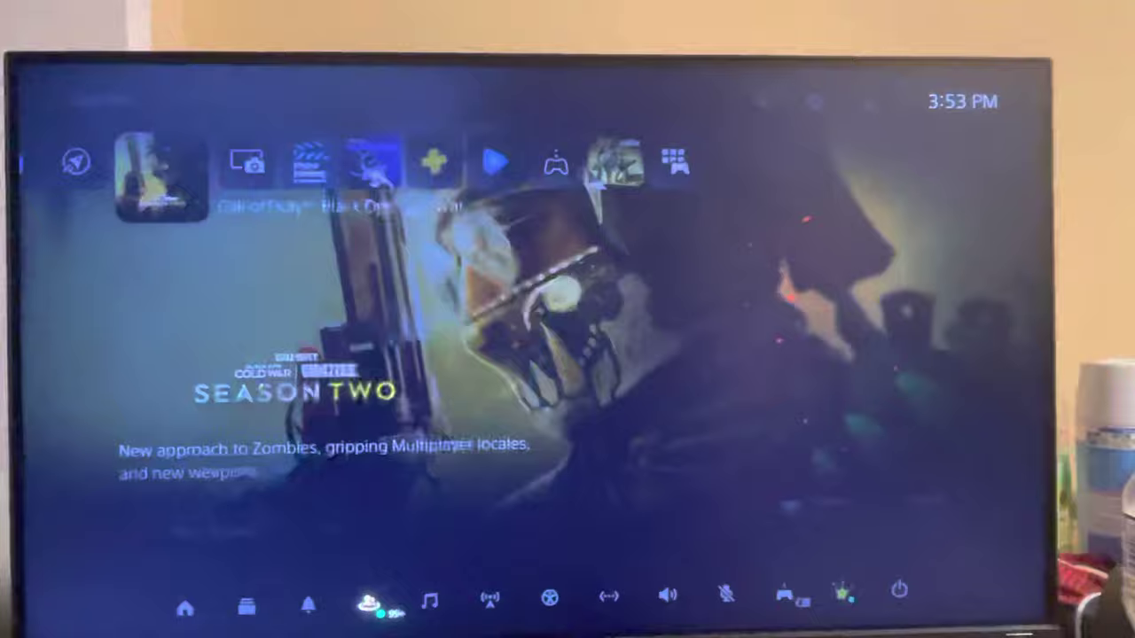
Open the Voice Chat | Party card from the control center, showing one member screen sharing
{"action": "left_click", "coordinate": [375, 606]}
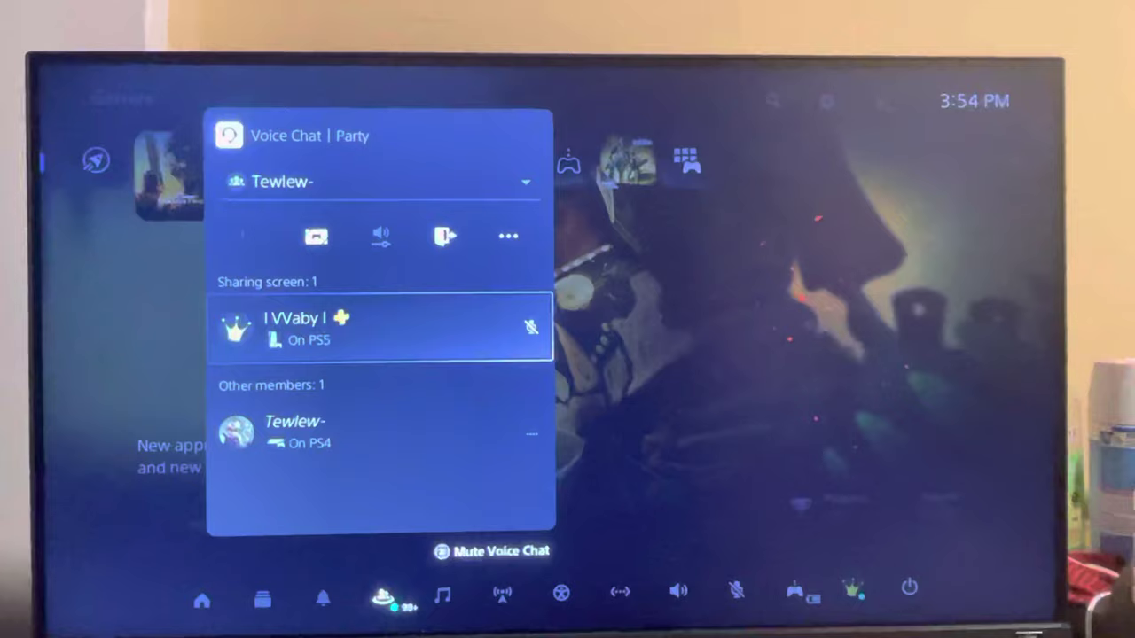